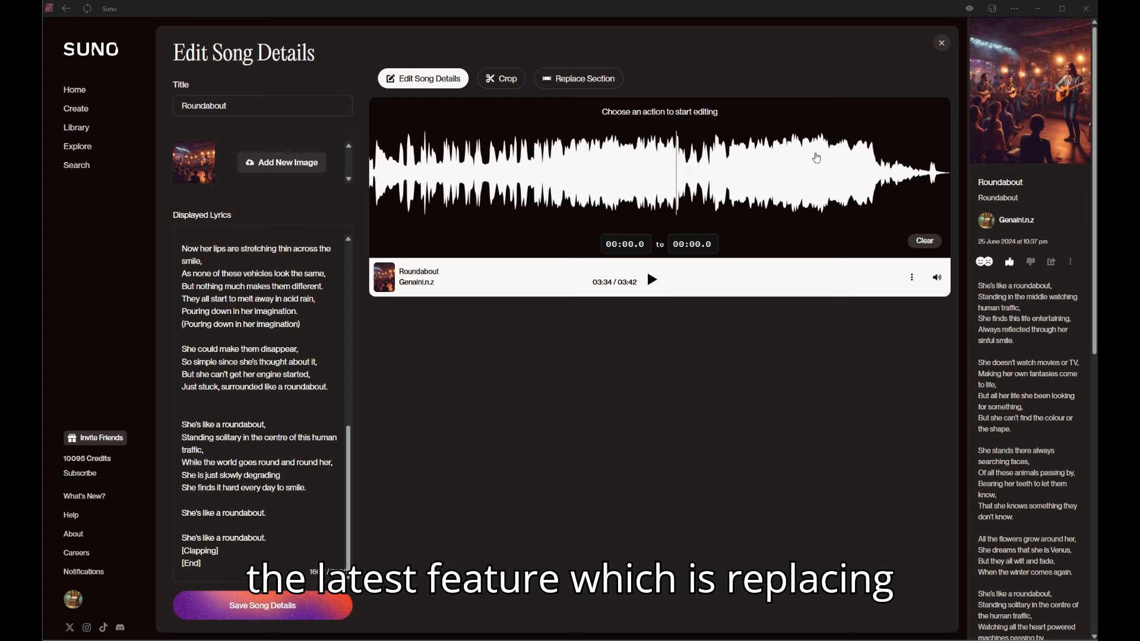
mouse_move(578, 79)
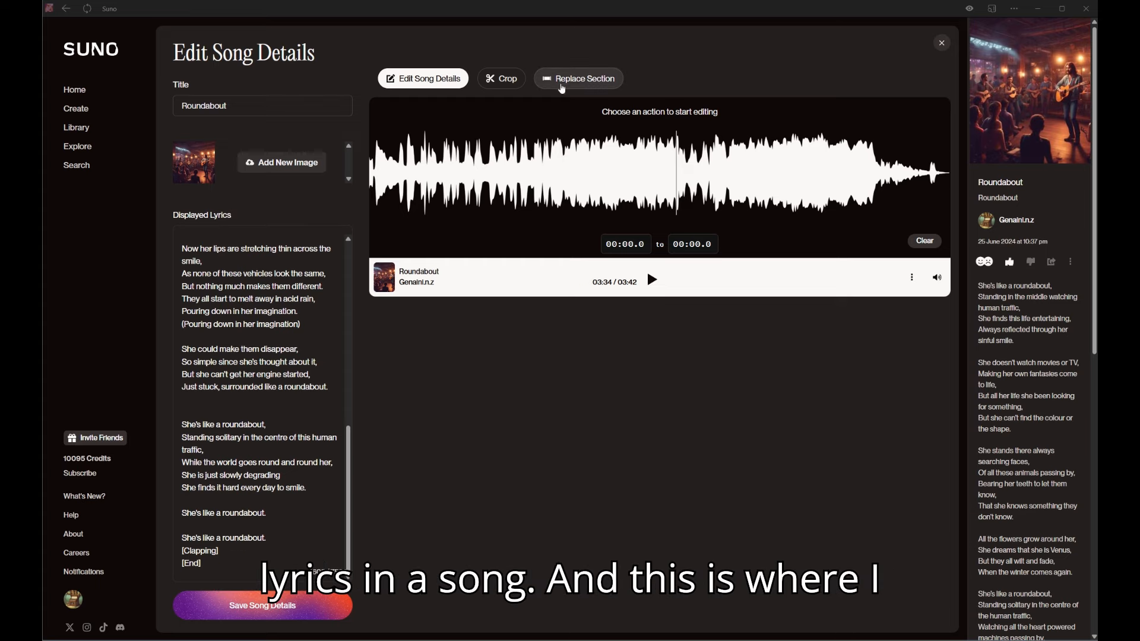
mouse_move(572, 89)
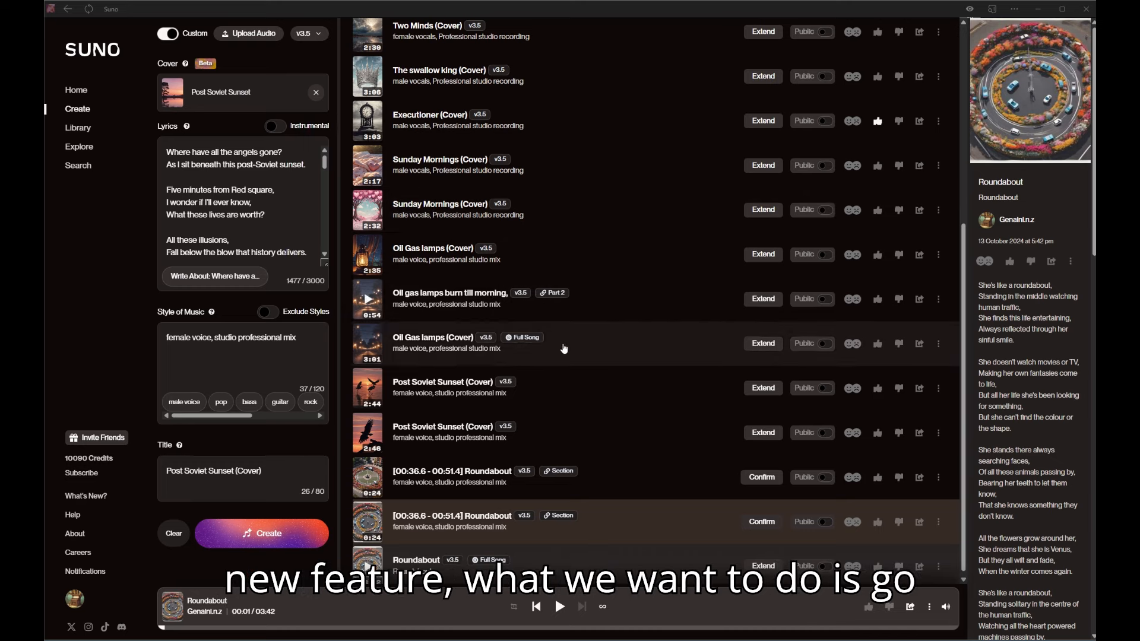
Start Replace Section on the full Roundabout song from its options menu.
click(938, 477)
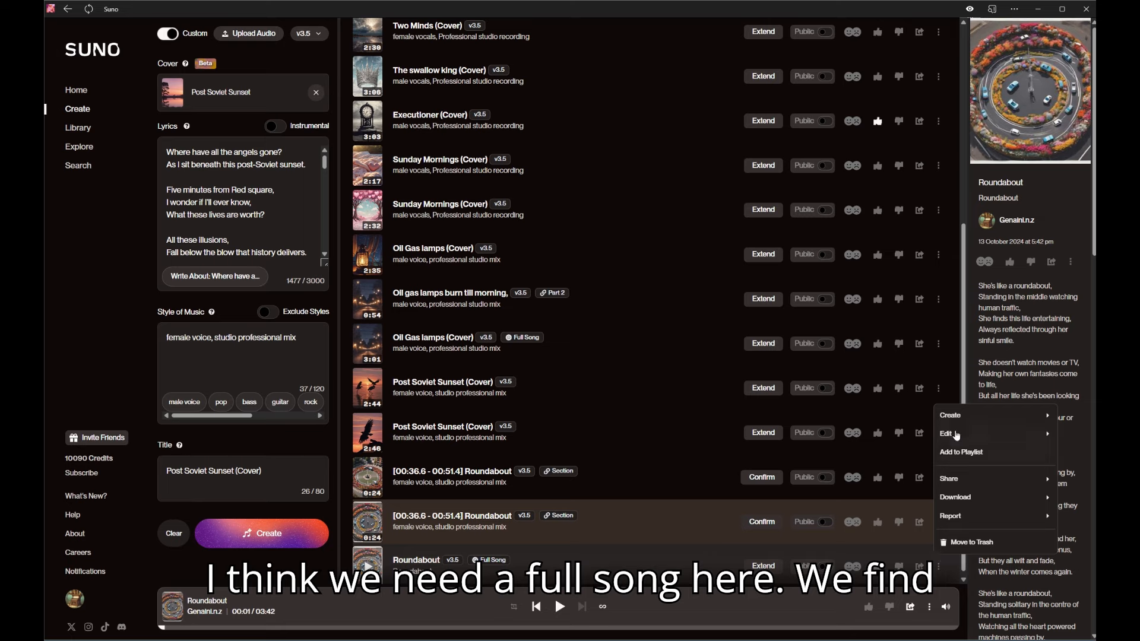
click(946, 434)
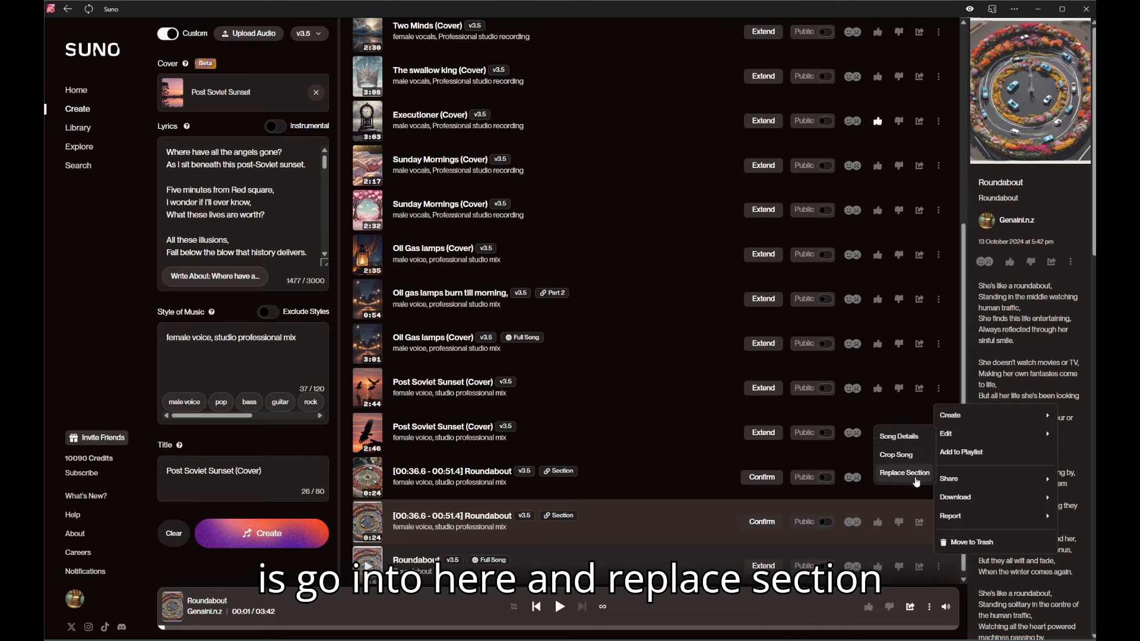
click(904, 473)
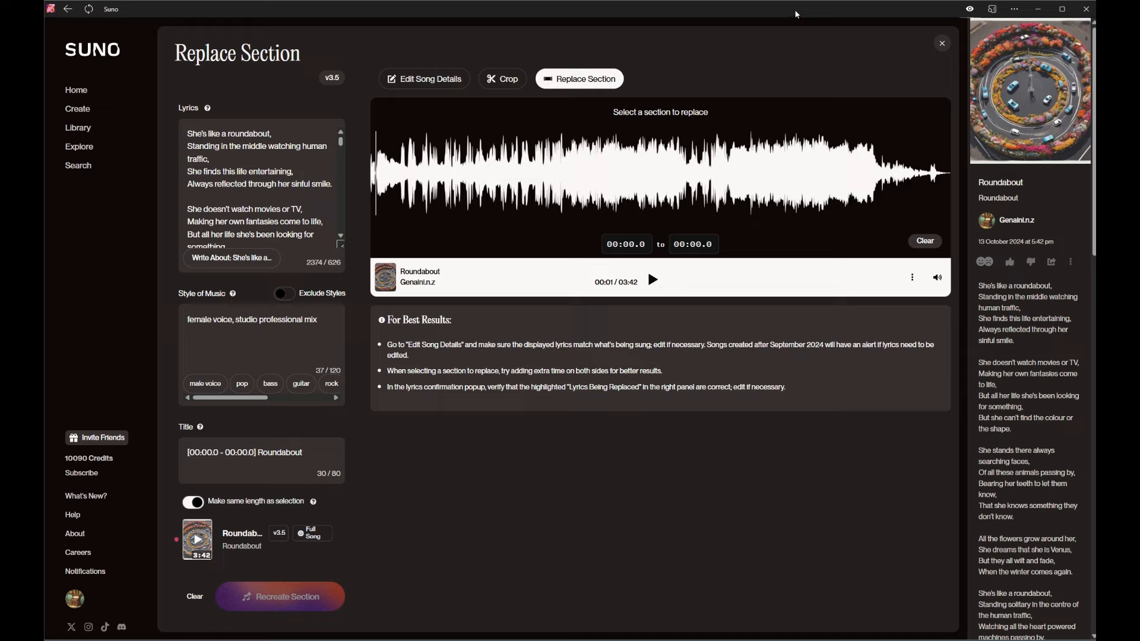
View Roundabout's song details with the displayed lyrics shown from the opening verse.
click(422, 78)
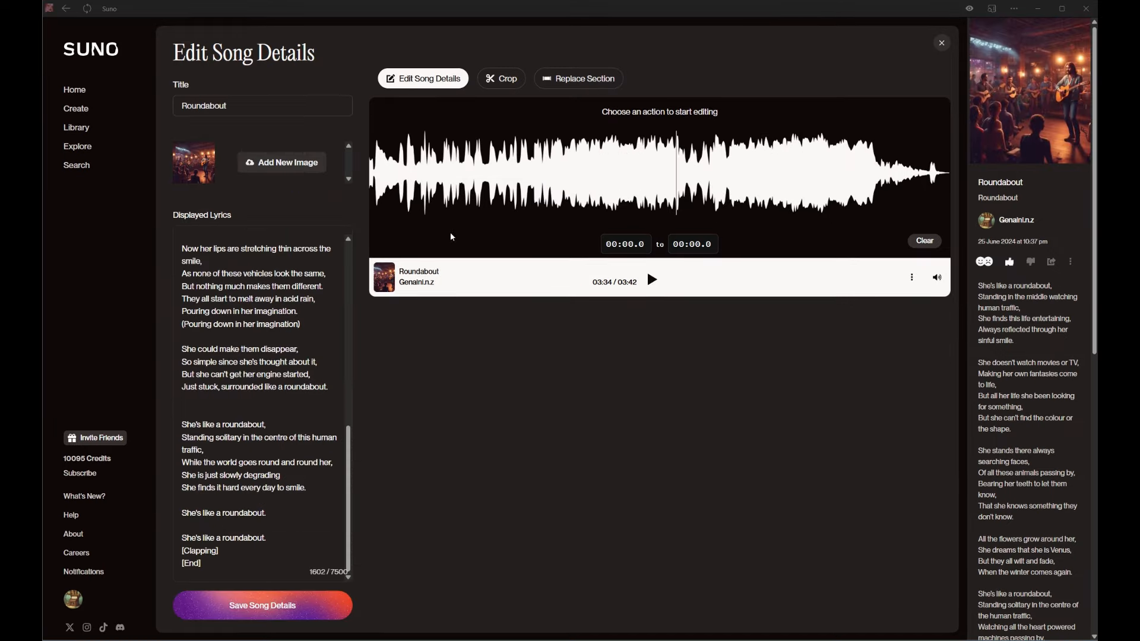
scroll(down, 3)
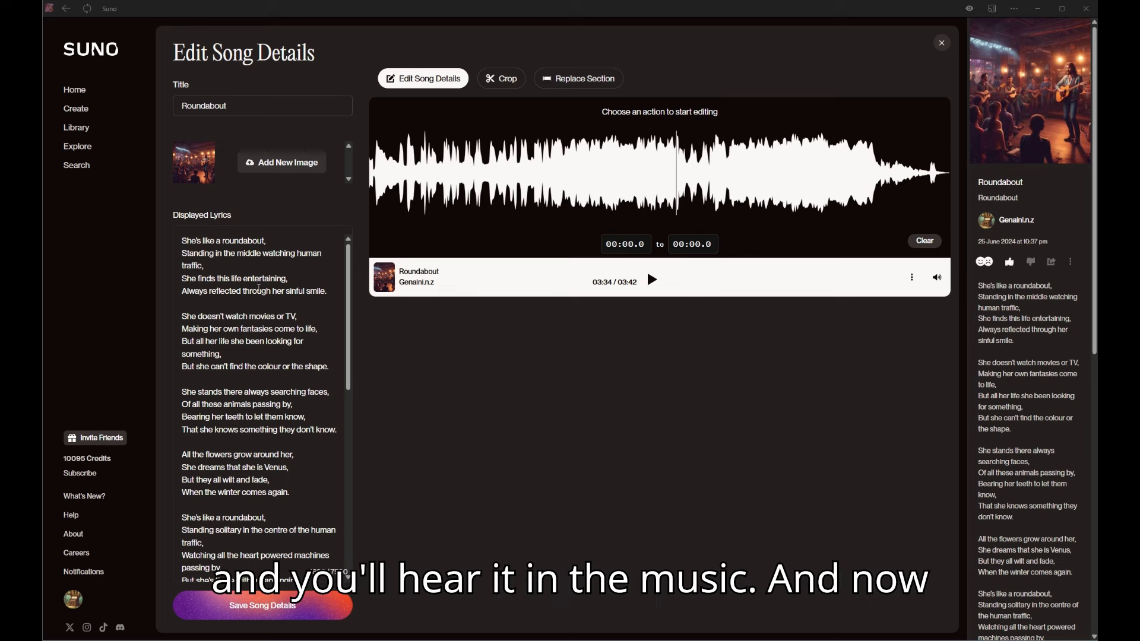
mouse_move(526, 115)
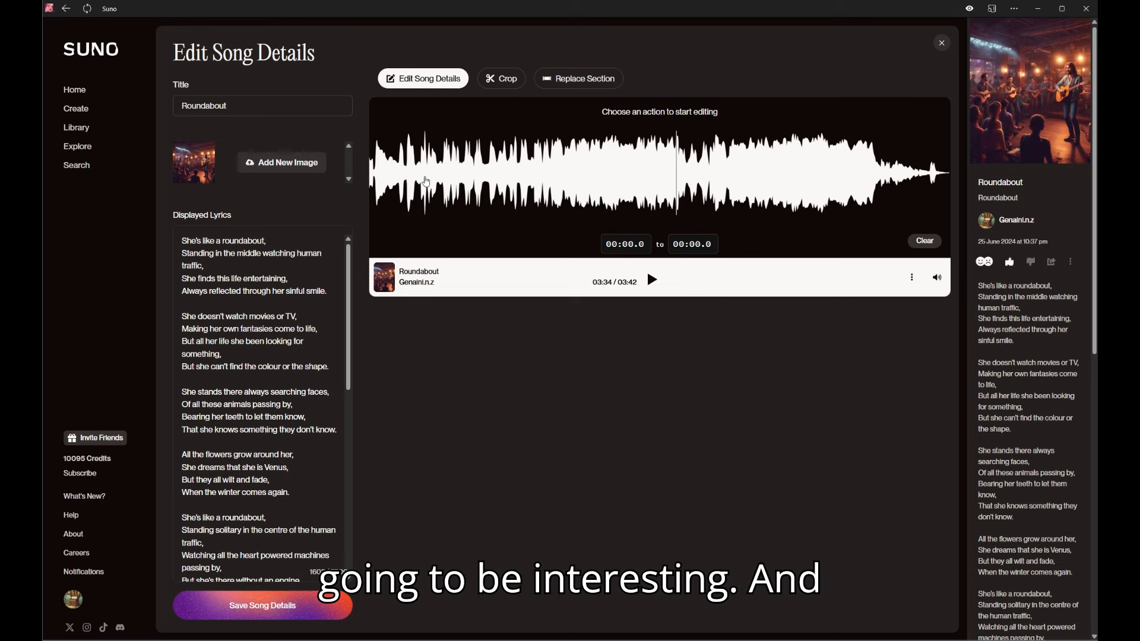
Select the opening of Roundabout, preview it, and extend the selection to 00:00.0–00:45.2.
drag(371, 172, 429, 173)
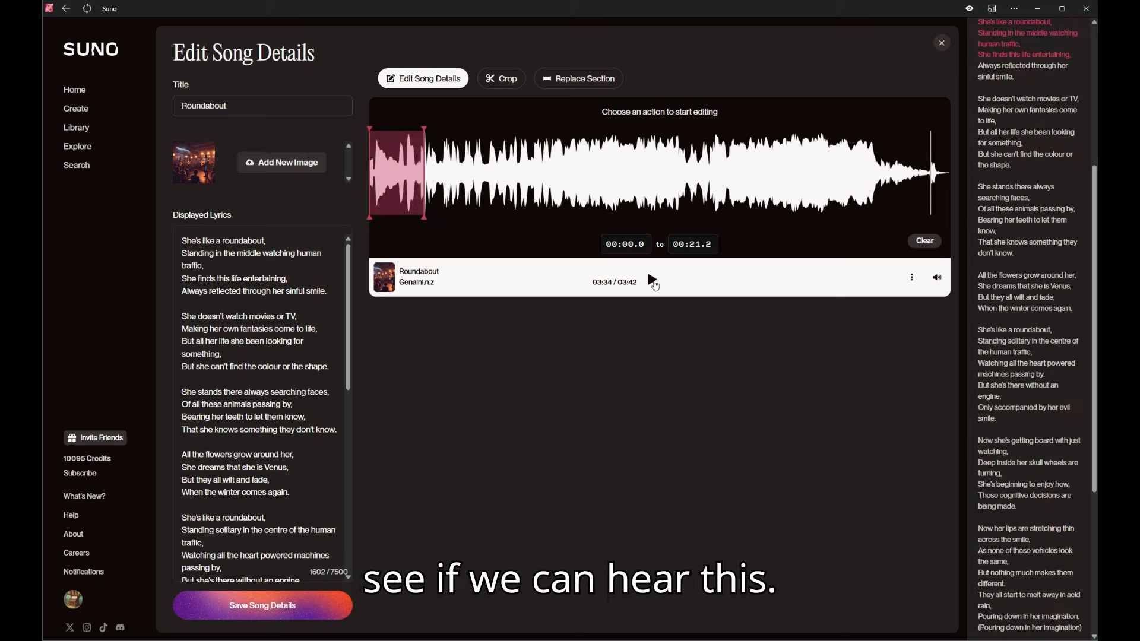
click(651, 277)
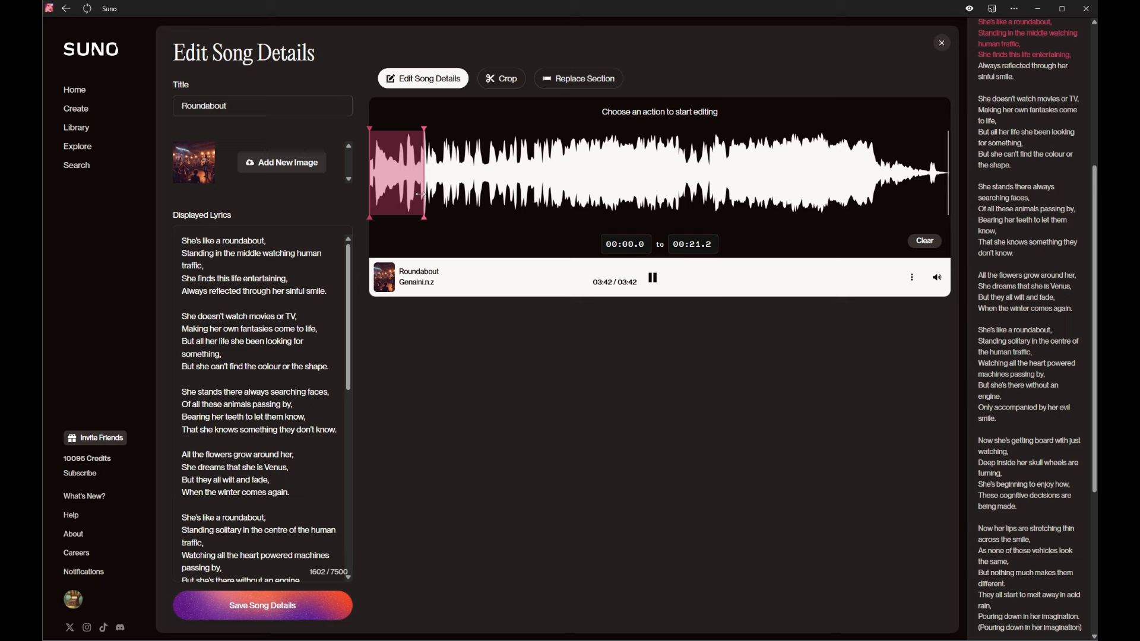
click(652, 278)
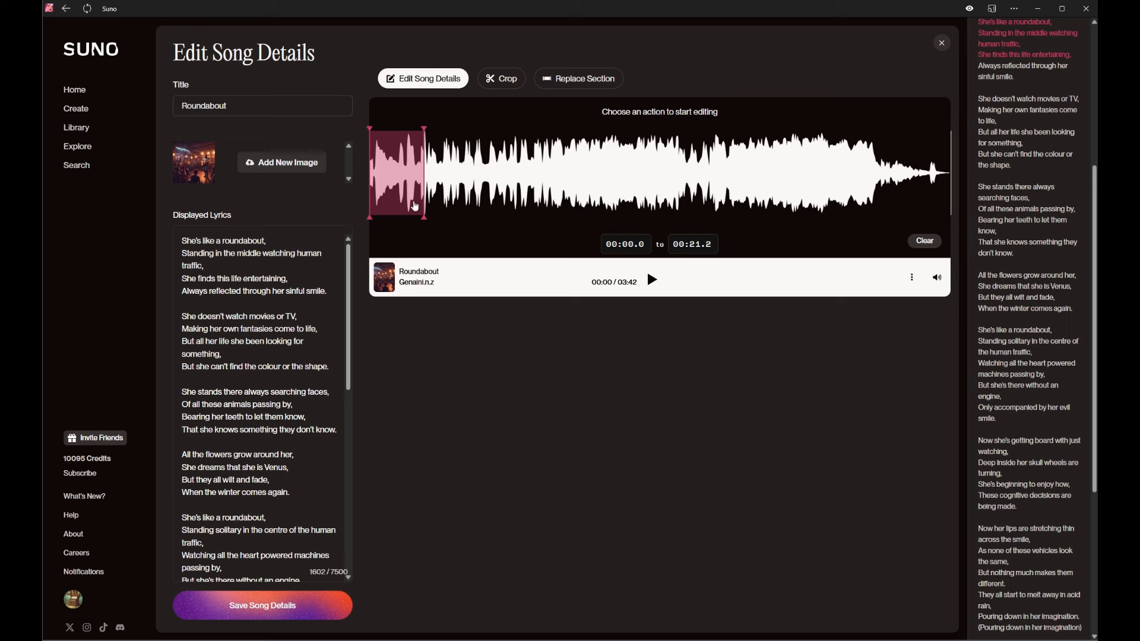
mouse_move(443, 223)
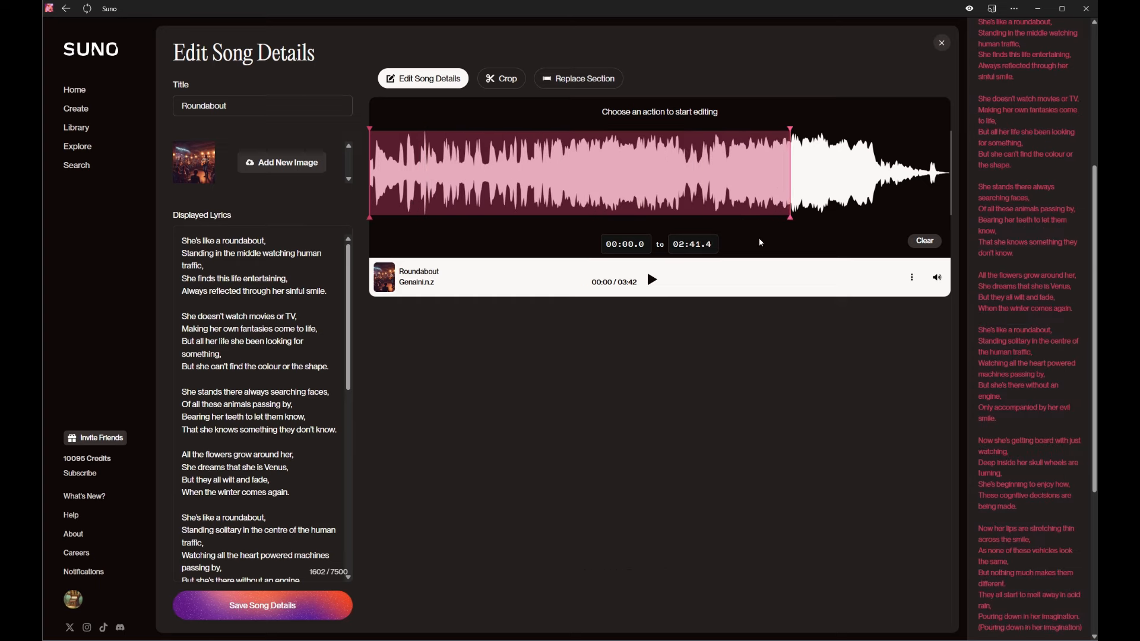
drag(788, 215, 672, 215)
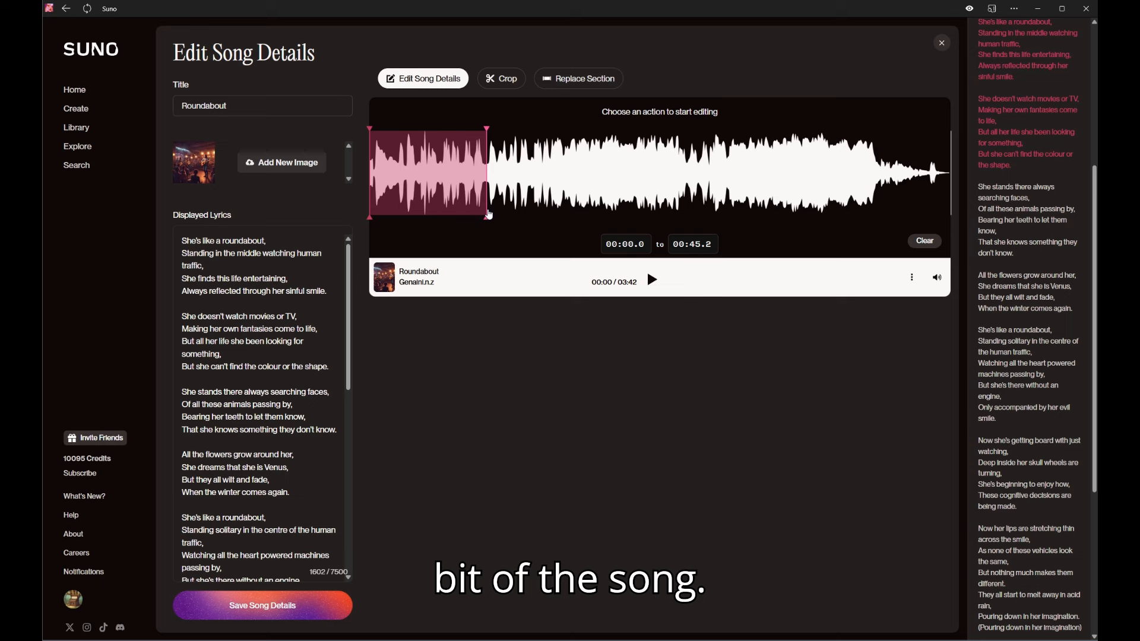
mouse_move(461, 247)
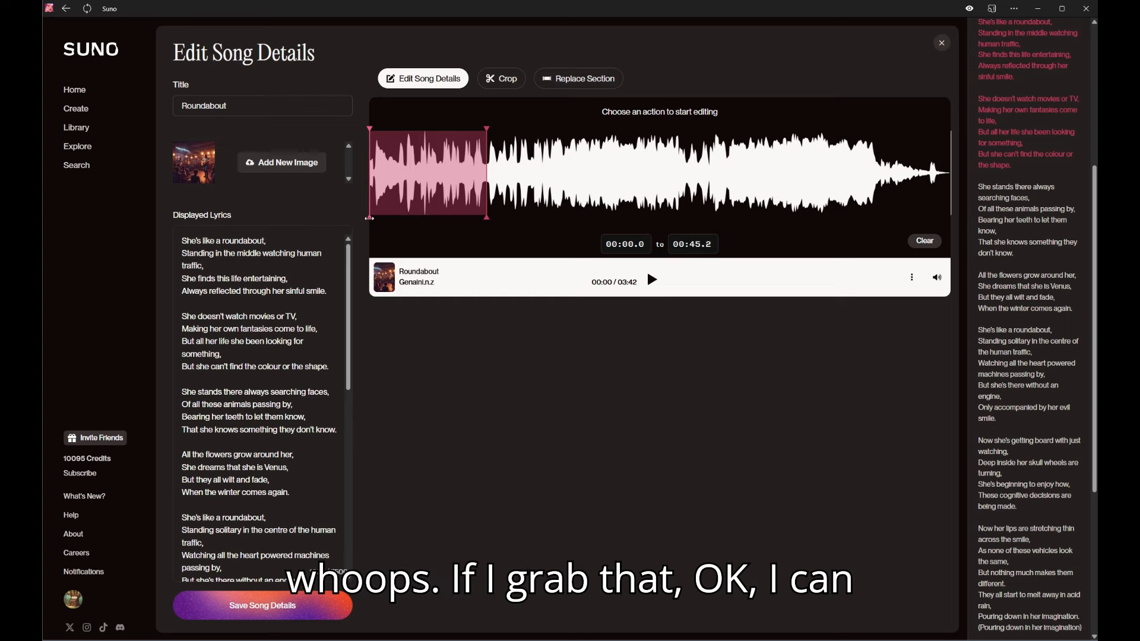
Move the selection start to about 0:37.4 after listening for where the lyrics begin.
drag(369, 175, 409, 174)
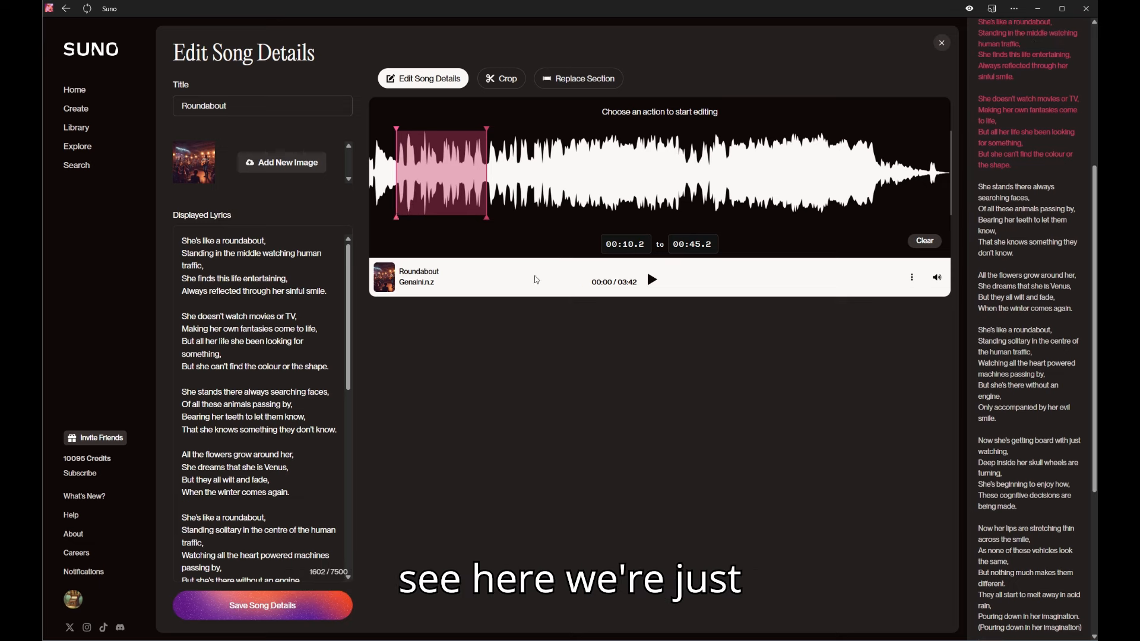
click(652, 280)
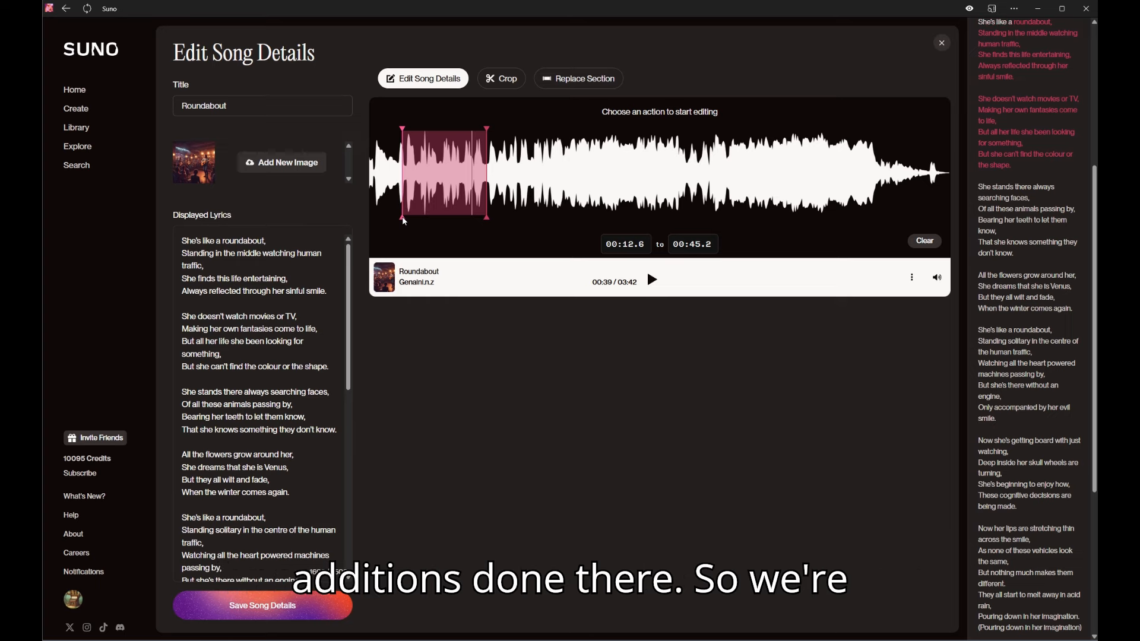
drag(402, 175, 431, 174)
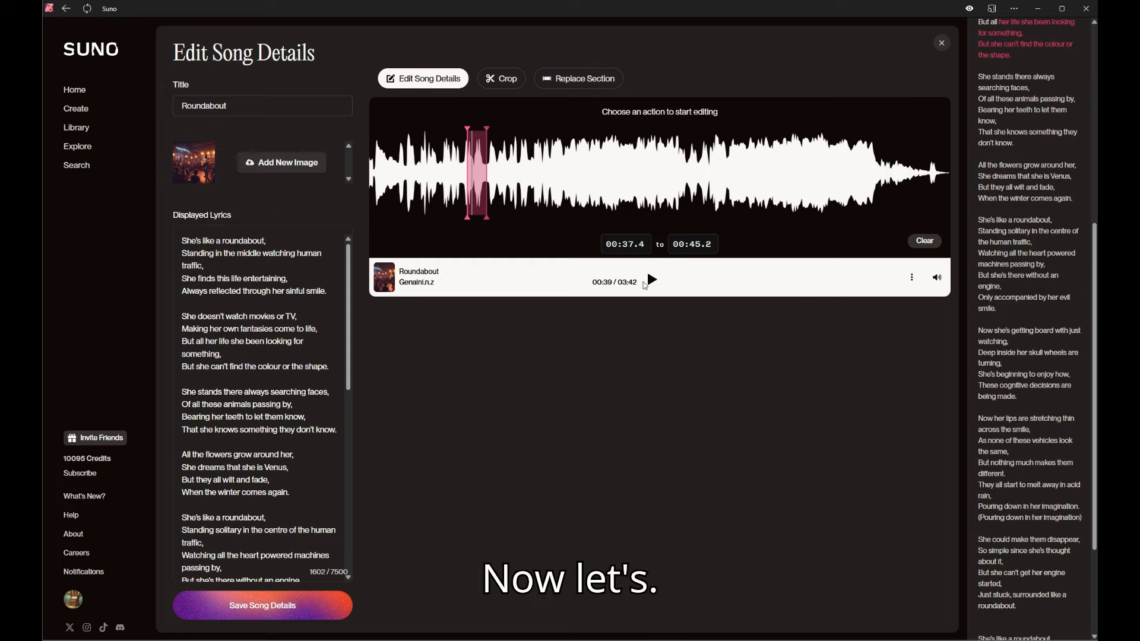
In Replace Section, adjust the Roundabout selection to end at 0:51.4.
click(585, 79)
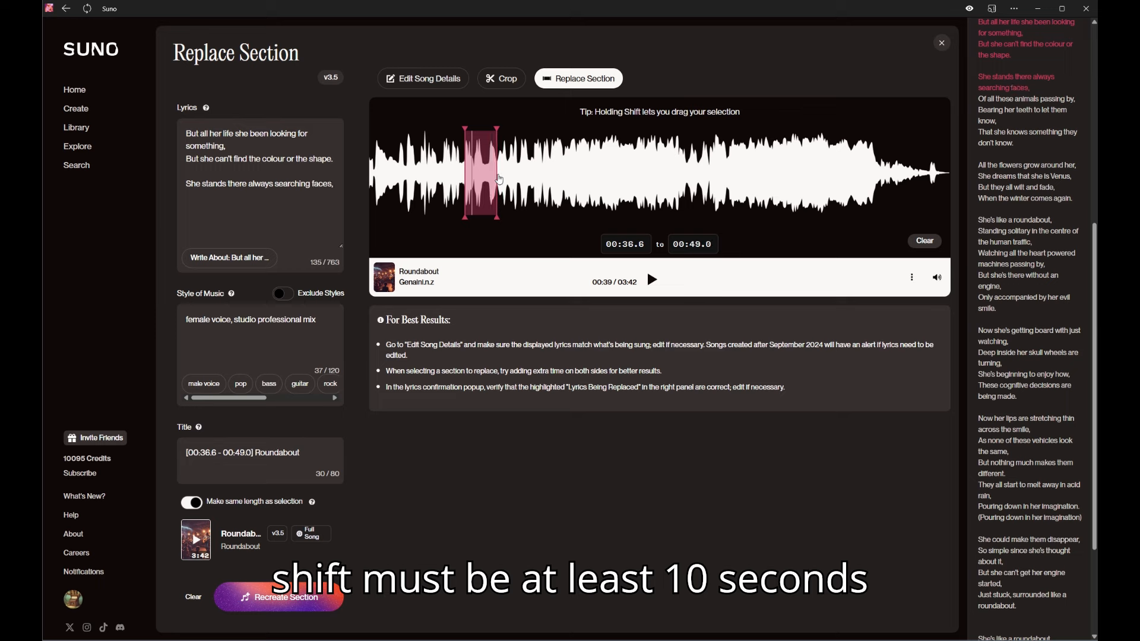
drag(500, 172, 490, 172)
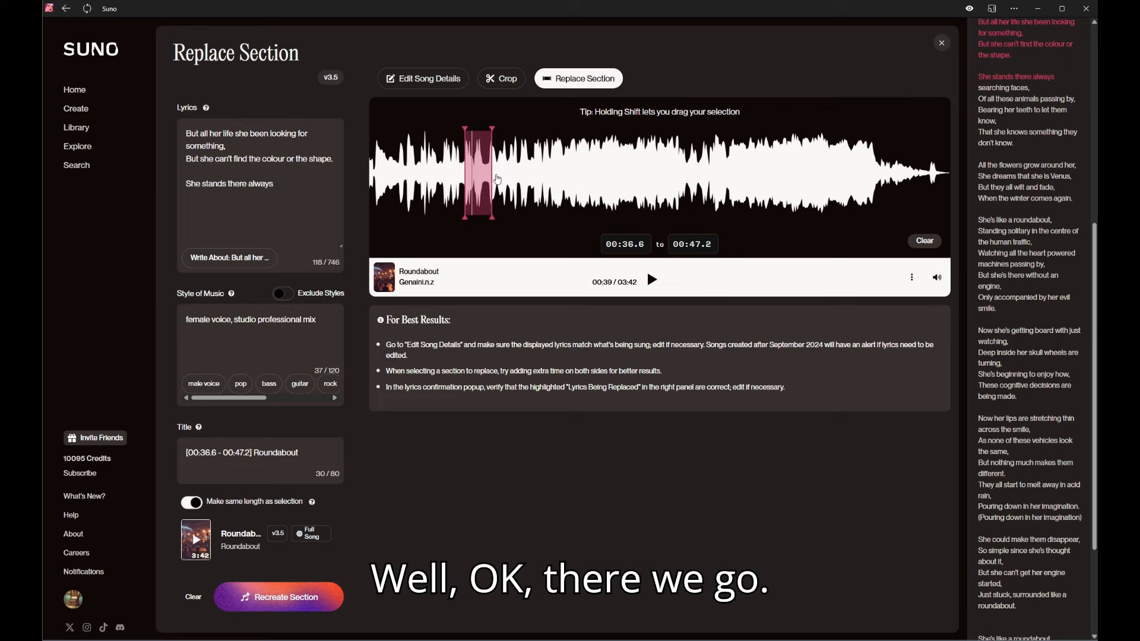
drag(497, 175, 506, 175)
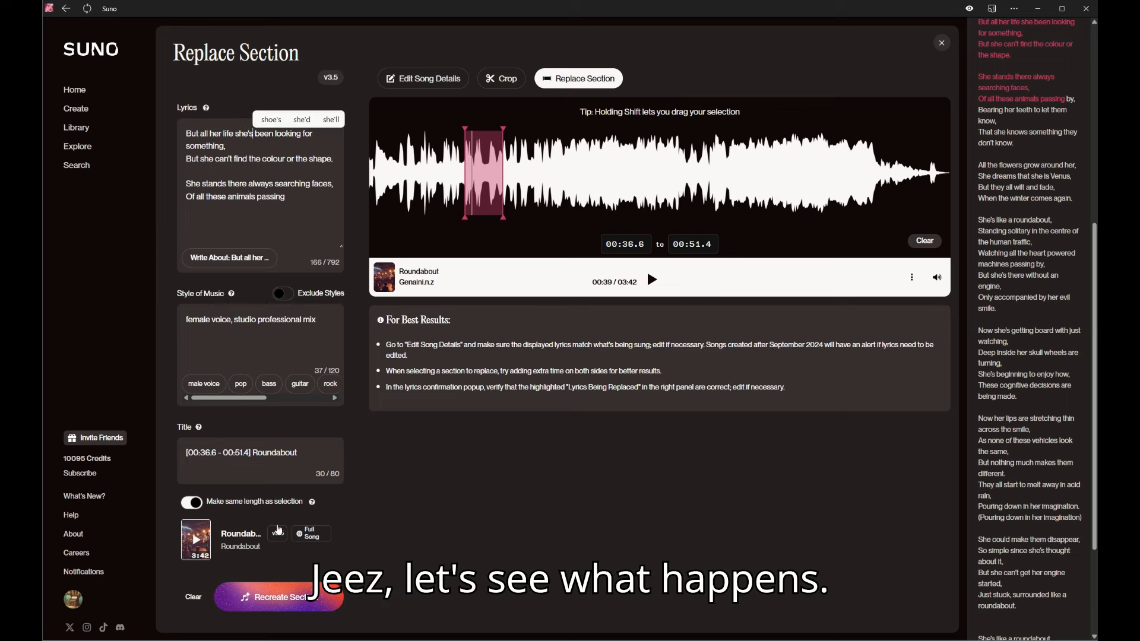
Recreate the 0:36.6–0:51.4 section and confirm the lyrics being replaced.
click(278, 597)
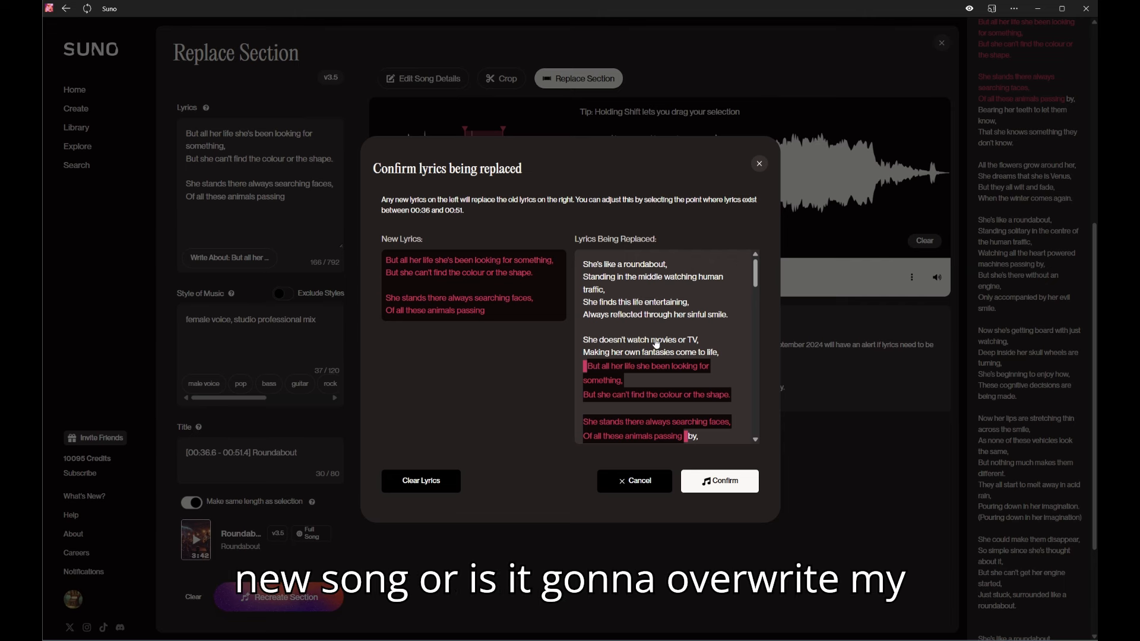
scroll(down, 3)
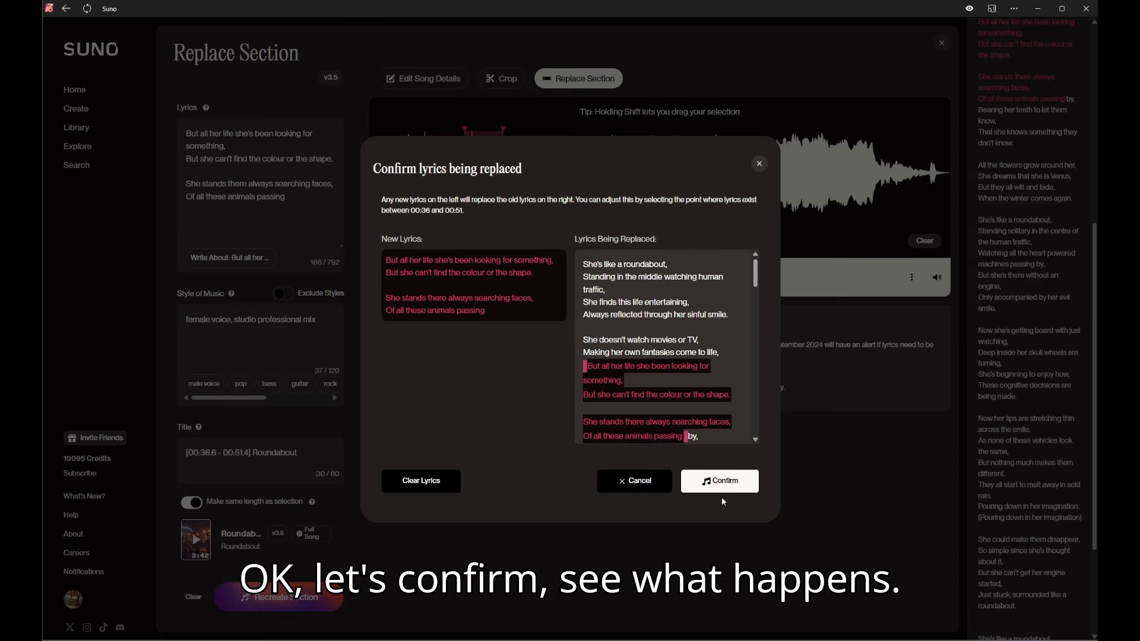
click(718, 481)
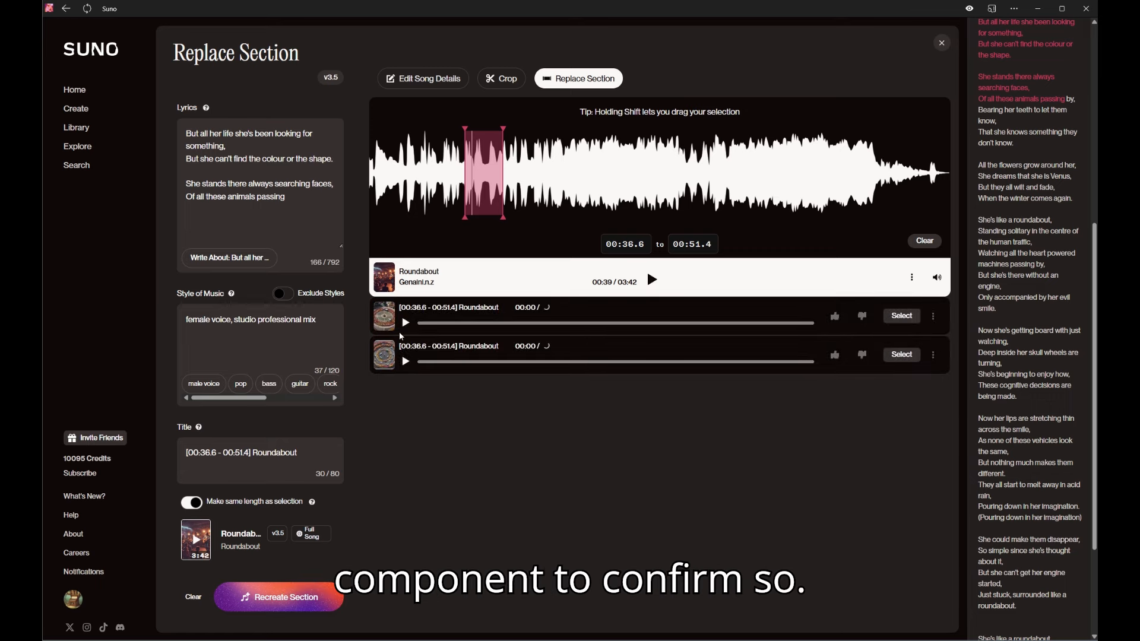
Play both generated section versions and view them in the Create song list.
click(405, 322)
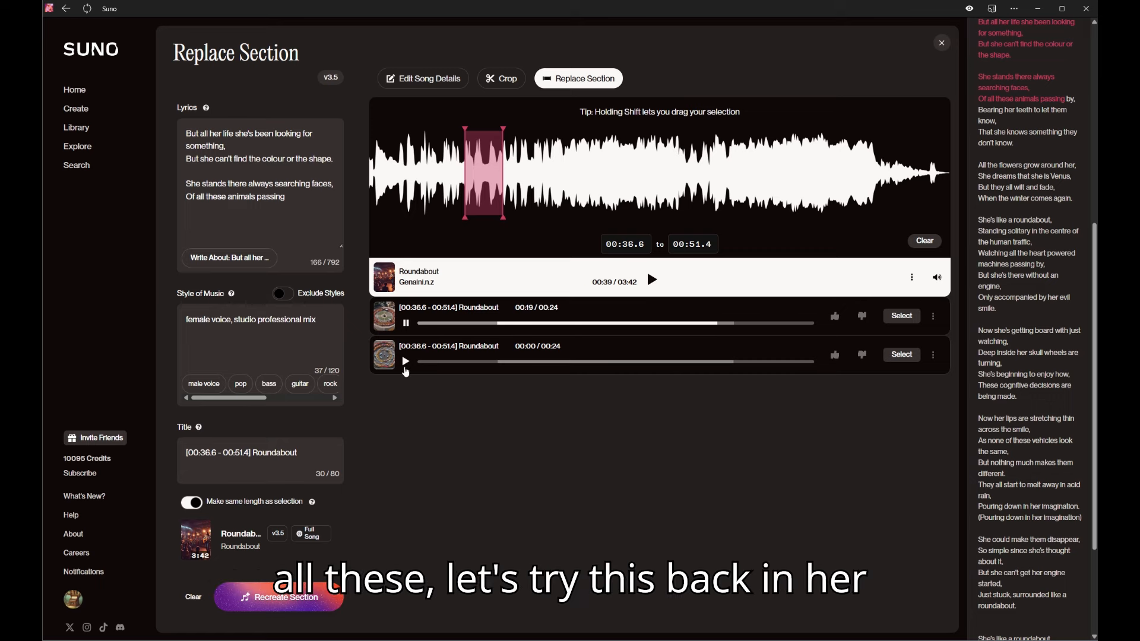
click(405, 361)
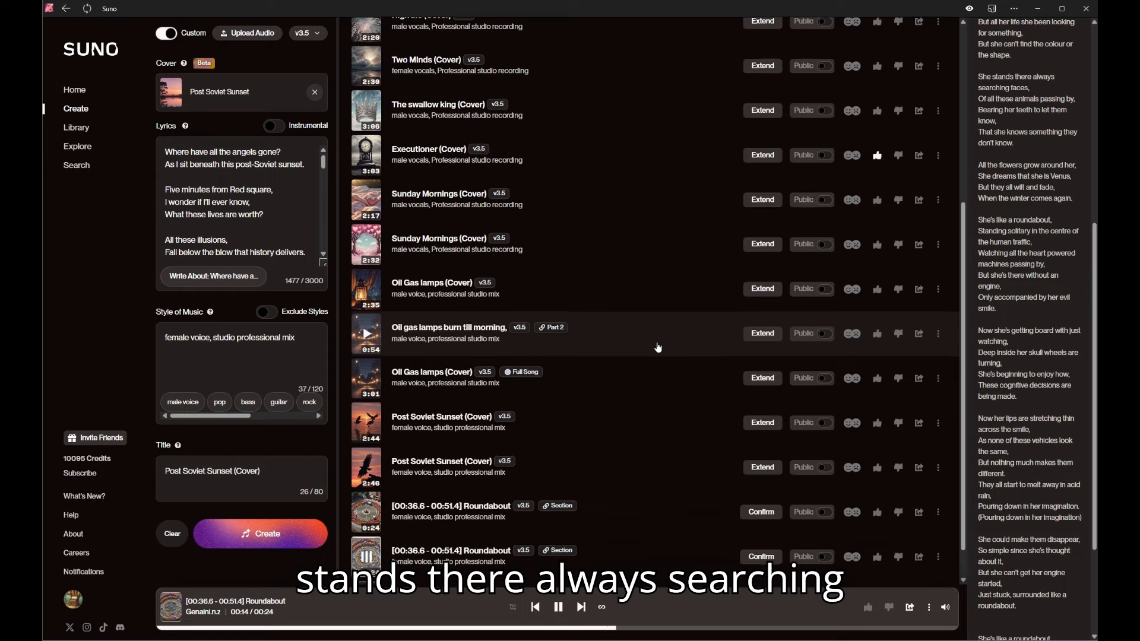
scroll(down, 3)
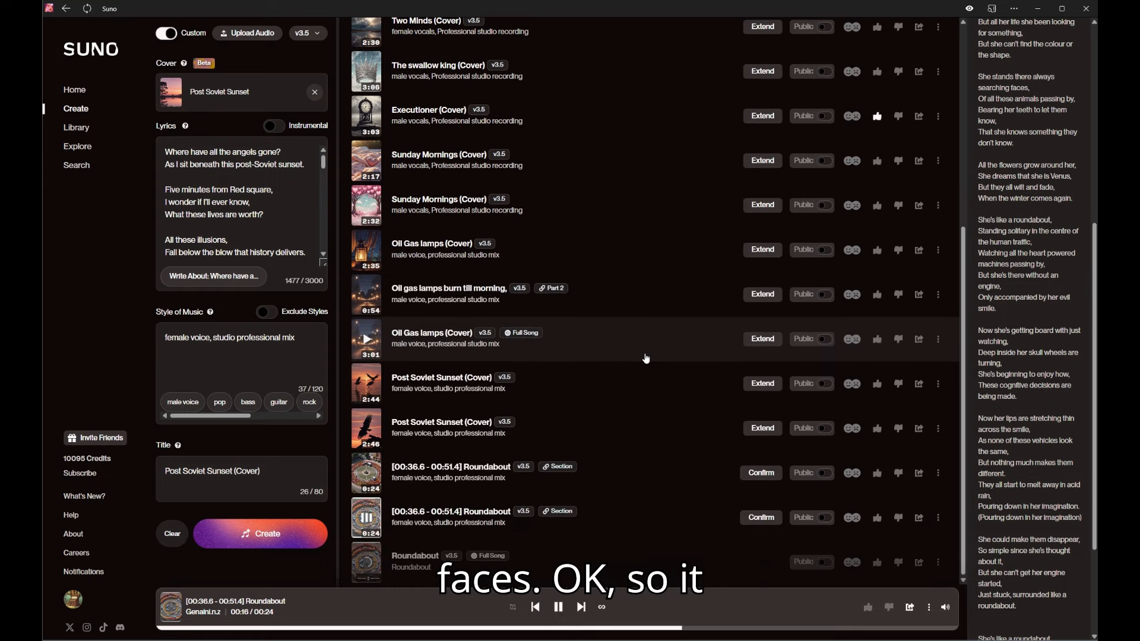
mouse_move(640, 374)
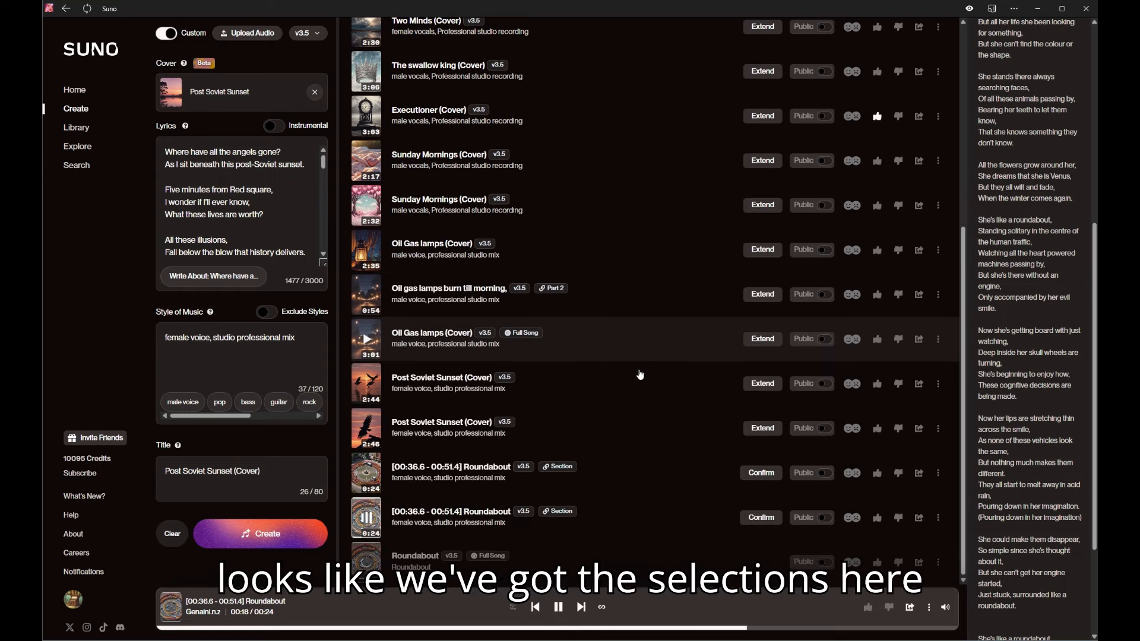